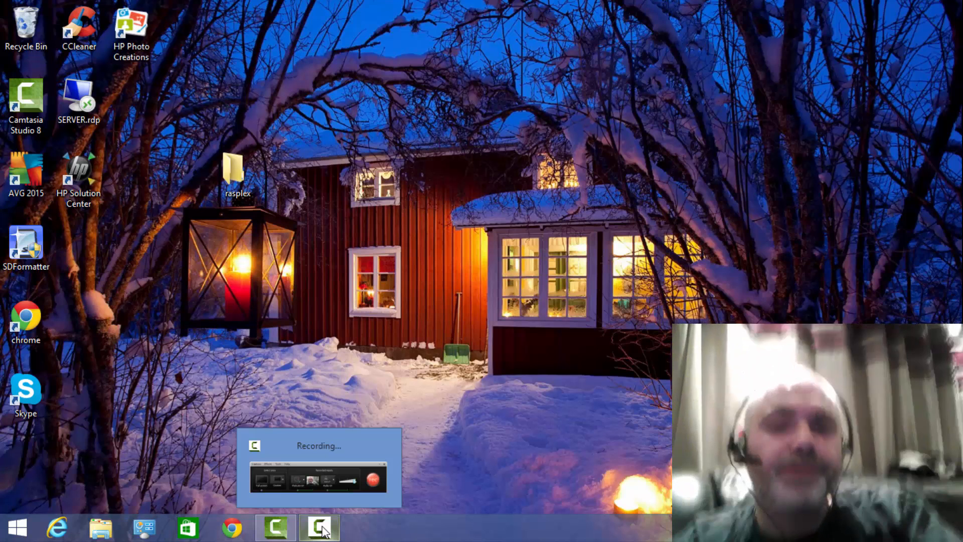
Browse to rasplex.com in Chrome and go to the RasPlex installers download page
left_click(319, 527)
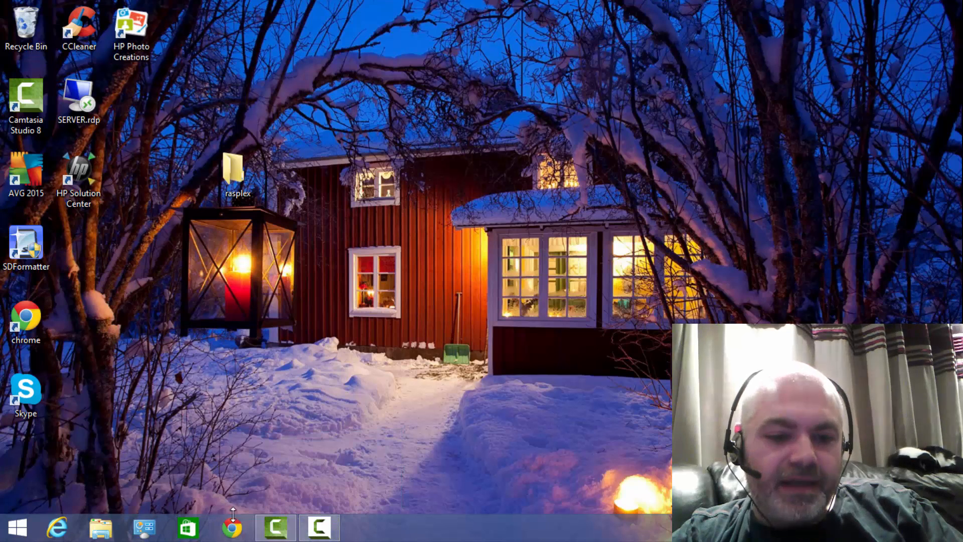
left_click(231, 527)
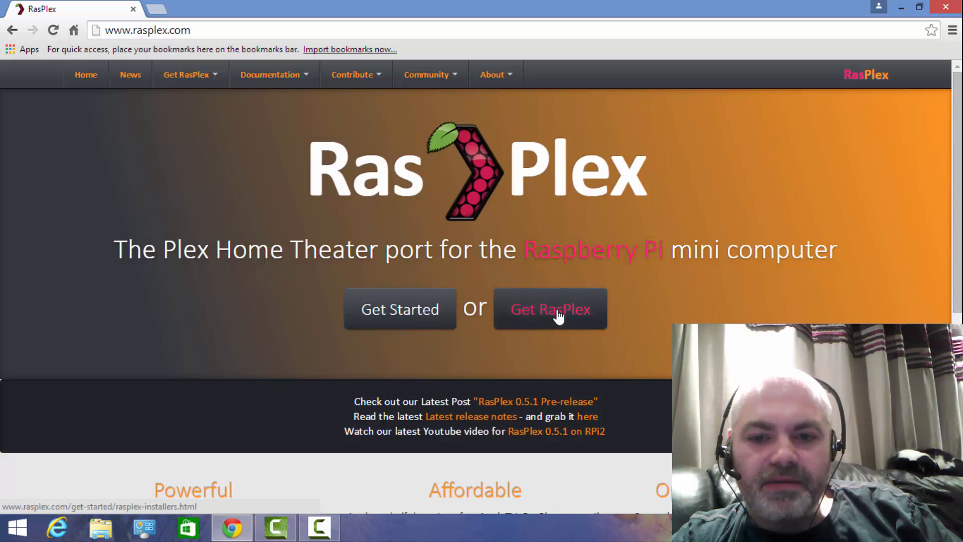
left_click(549, 309)
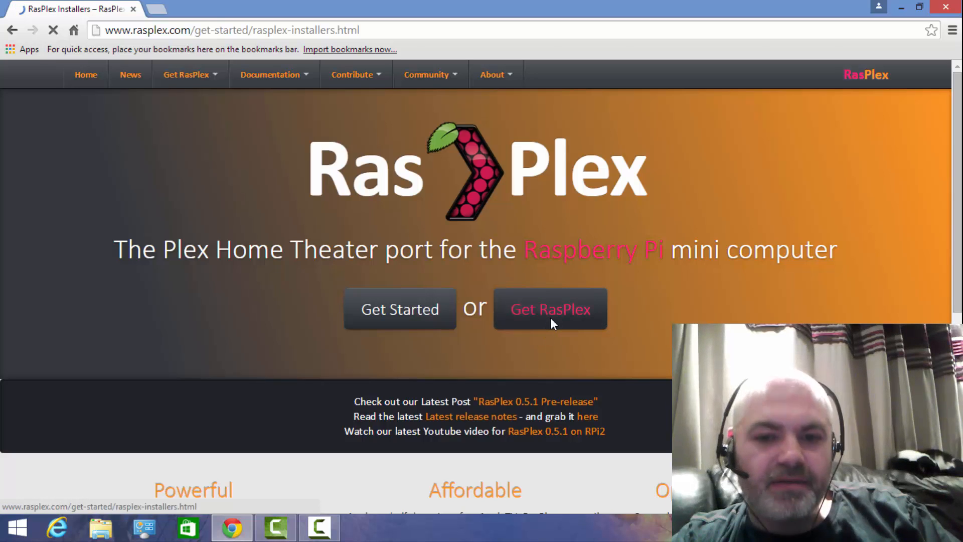
left_click(399, 309)
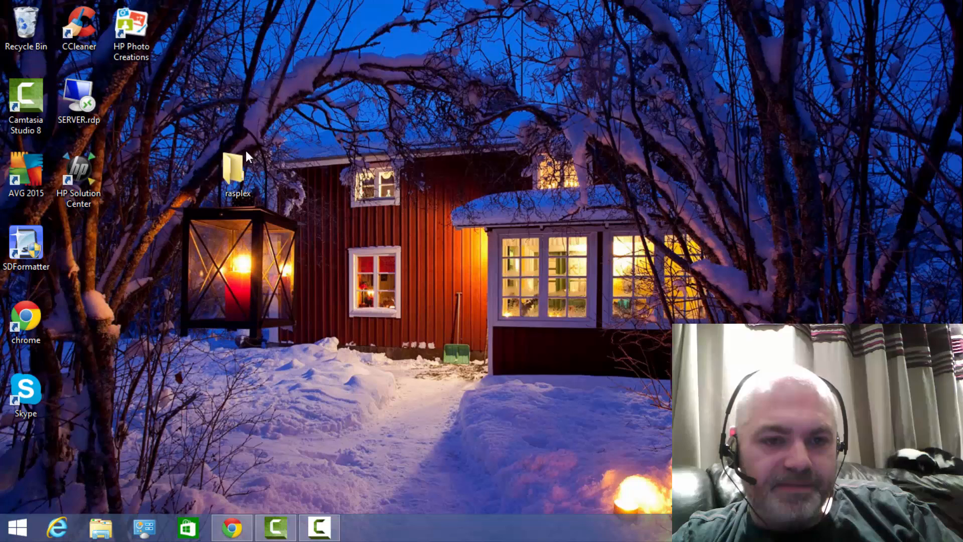
Launch GetRasplex.exe from the rasplex desktop folder
double_click(237, 169)
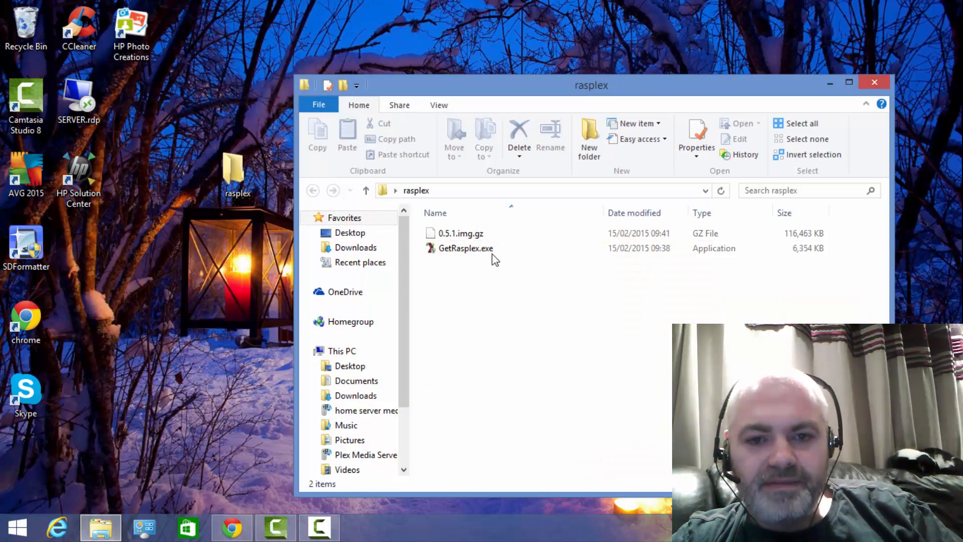
left_click(465, 248)
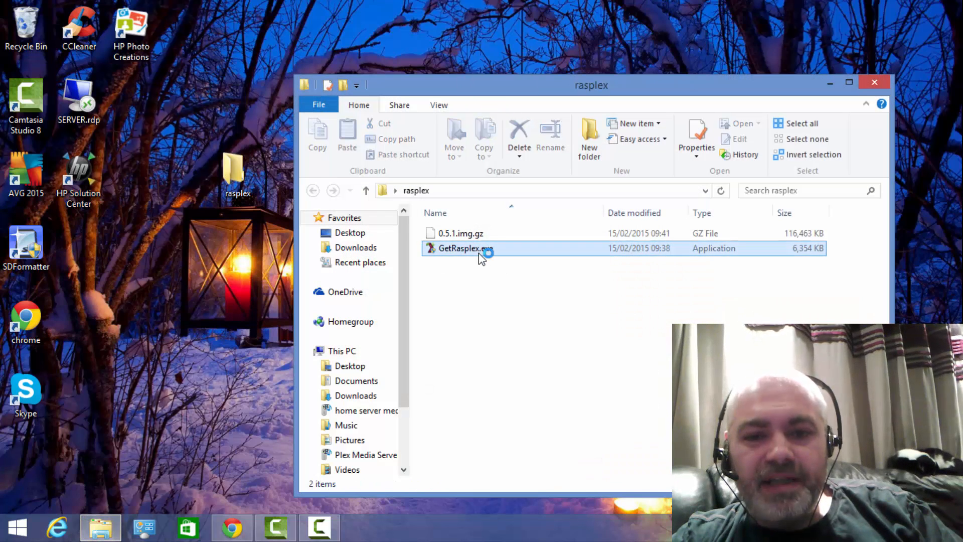
left_click(465, 248)
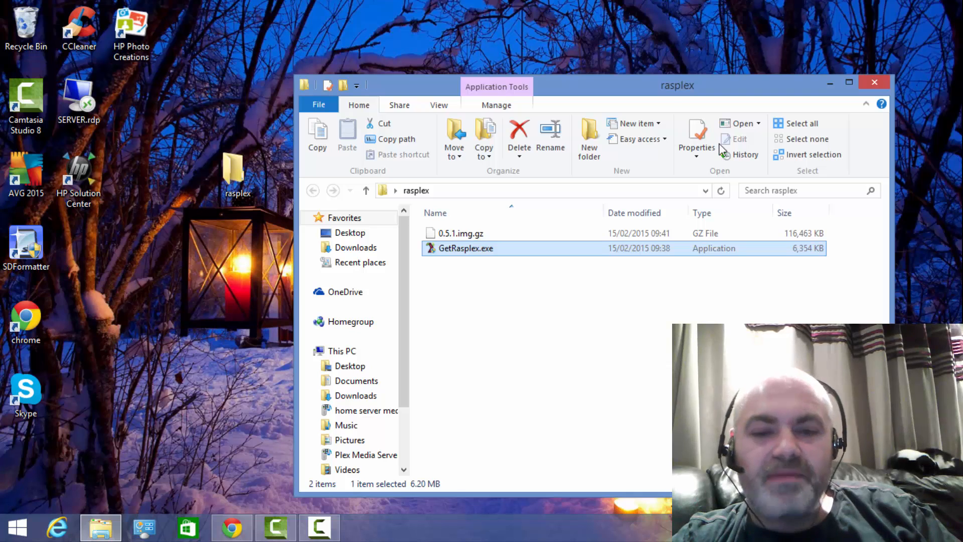
double_click(467, 248)
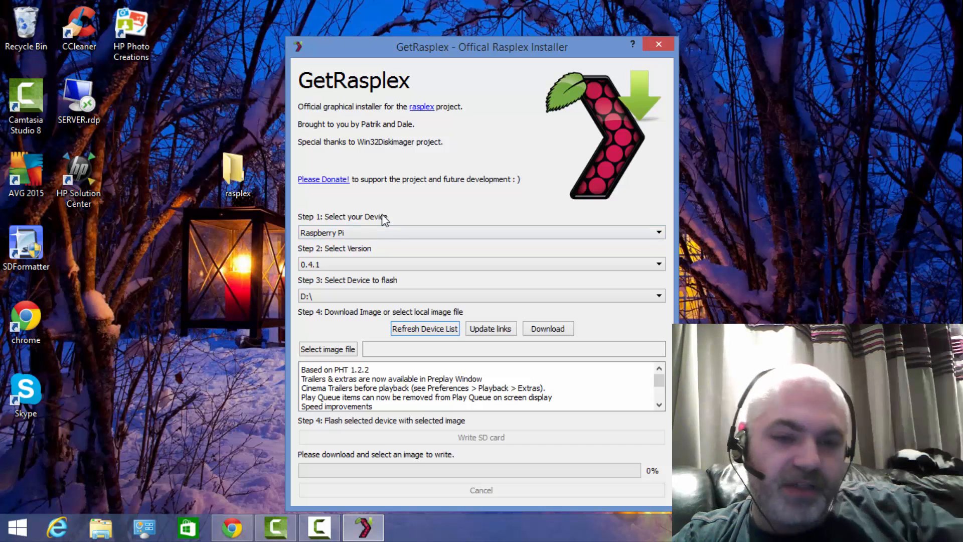
Choose Raspberry Pi2 as the device, keep version 0.5.1 and refresh the drive list to D:\
left_click(658, 232)
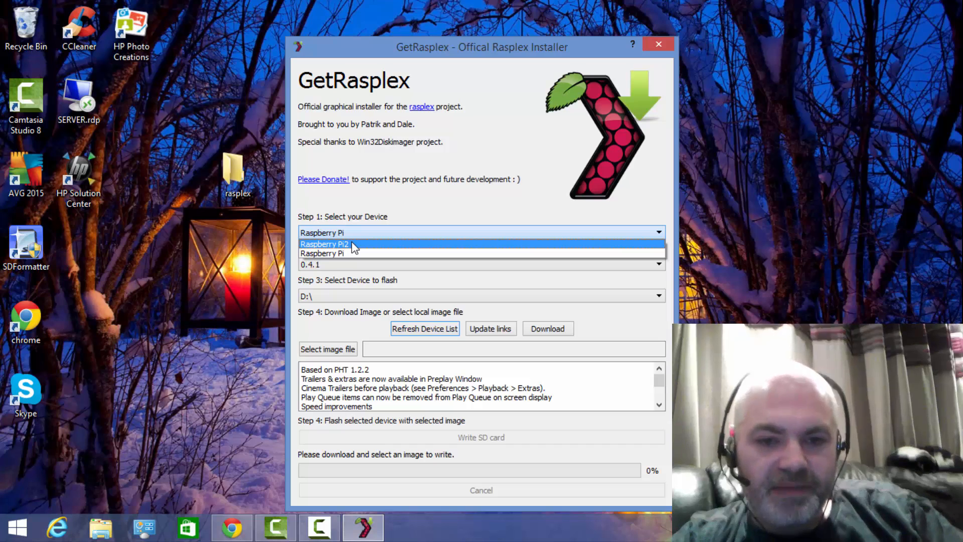
left_click(324, 244)
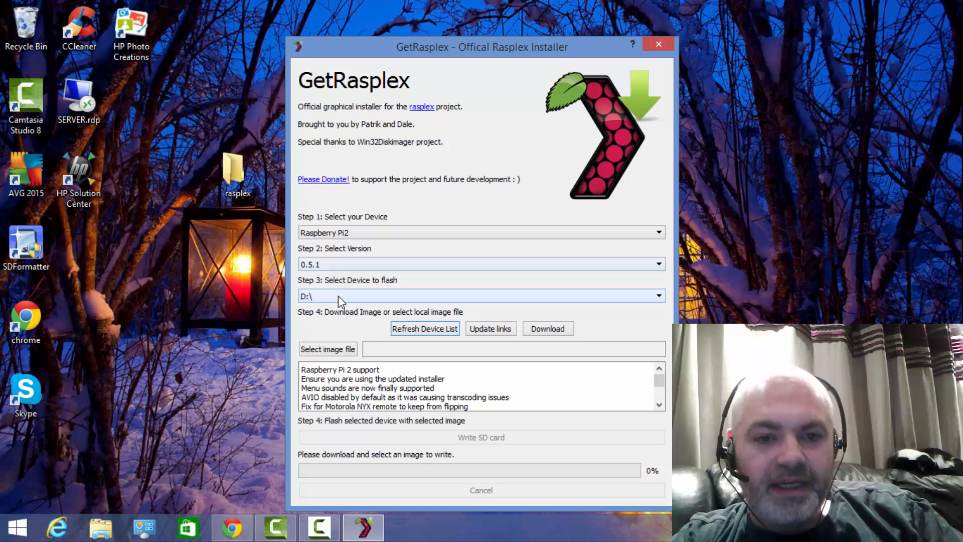
left_click(658, 295)
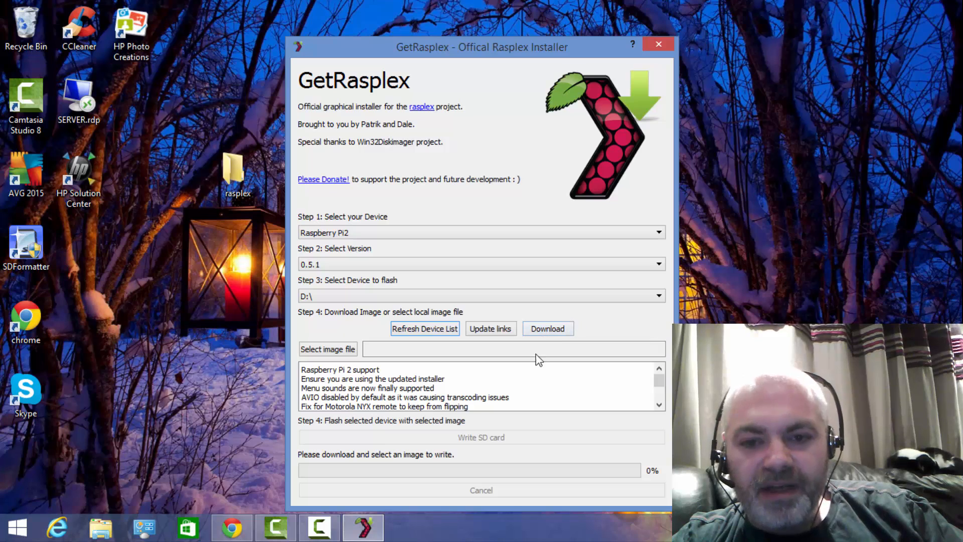
mouse_move(547, 329)
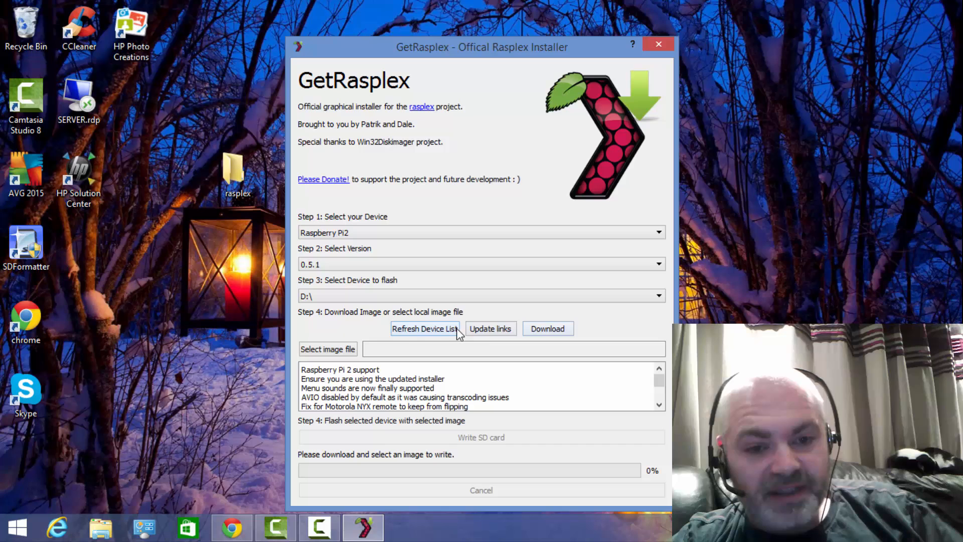
left_click(327, 349)
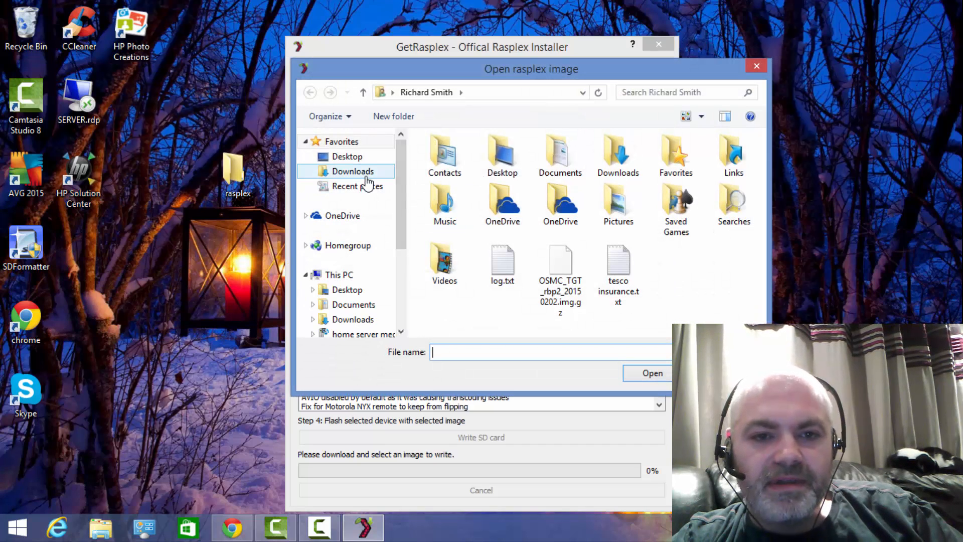
Pick Desktop\rasplex\0.5.1.img.gz as the image and confirm writing it to the D:\ card
left_click(347, 157)
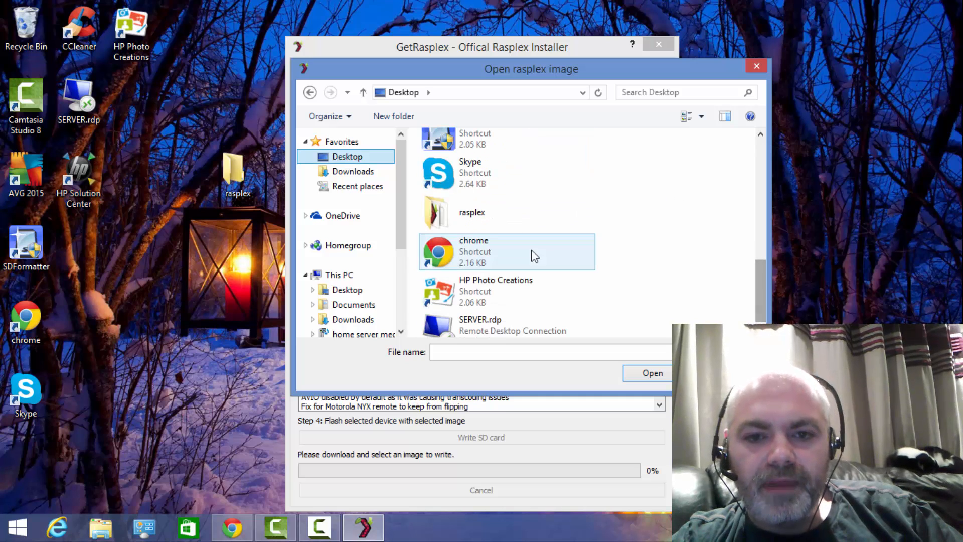
double_click(471, 211)
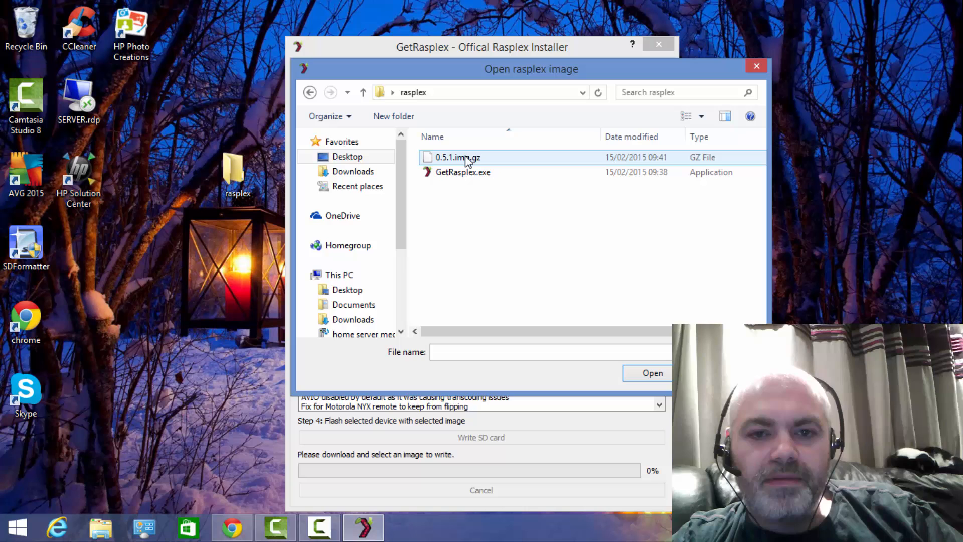
left_click(652, 373)
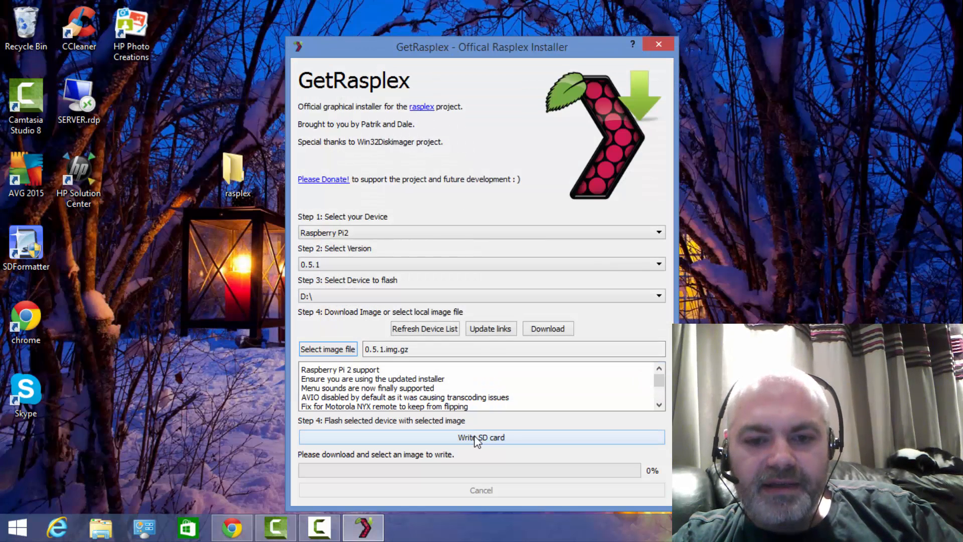
left_click(481, 436)
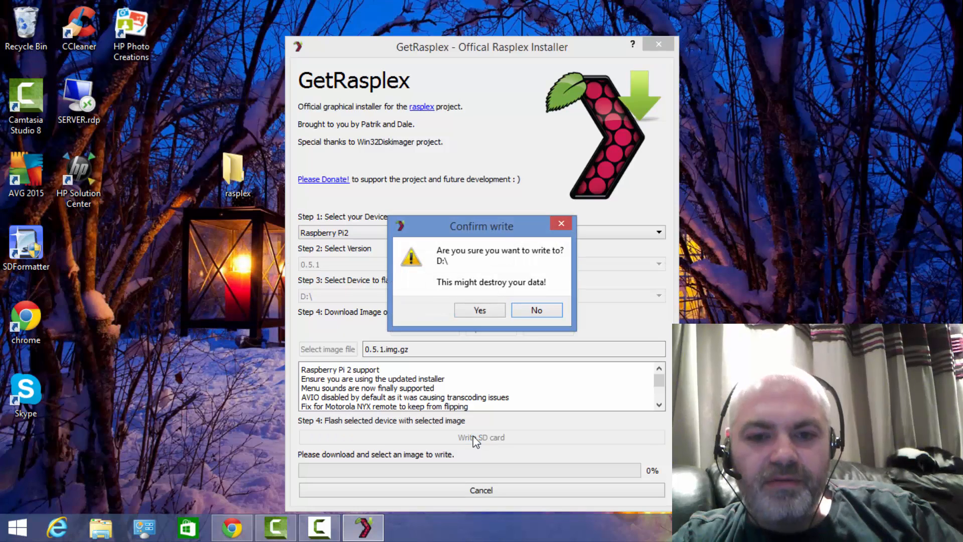
left_click(480, 310)
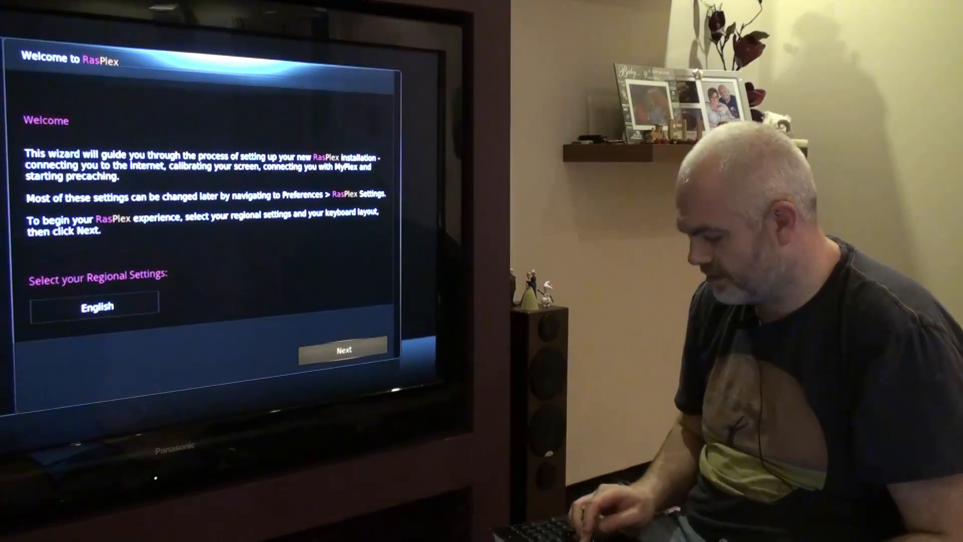
Continue past the welcome page and join the TINHOUSE wireless network with its password
left_click(343, 349)
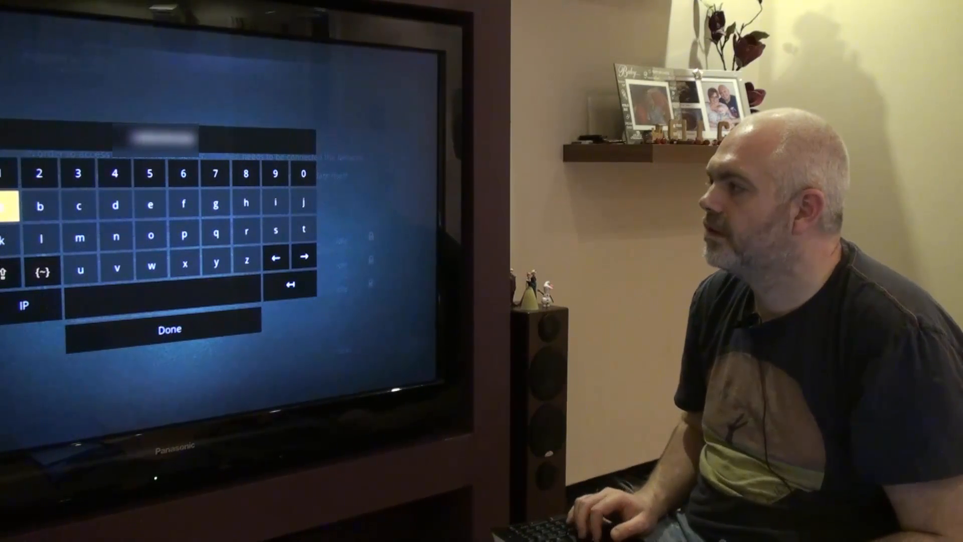
left_click(168, 329)
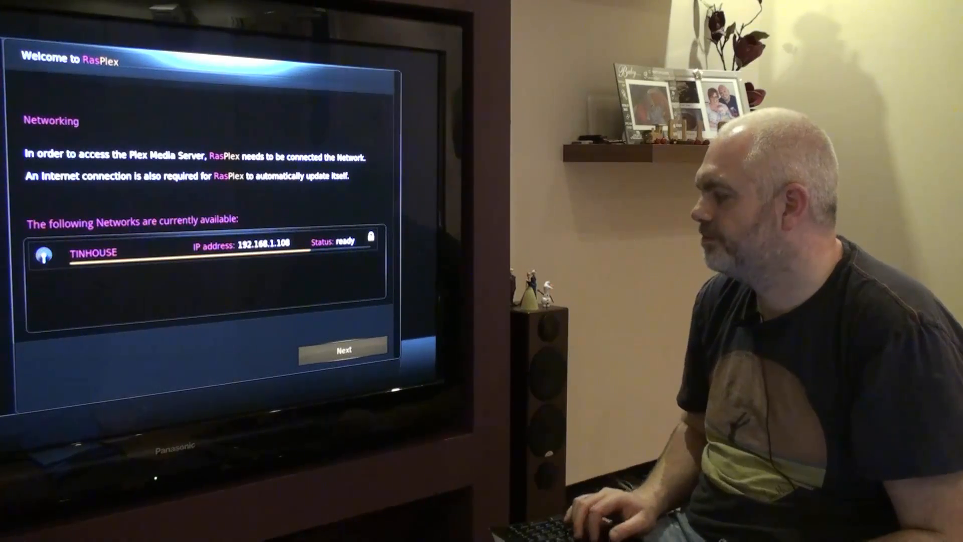
Continue past networking, skip calibration and precaching to reach the Thank you page
left_click(343, 349)
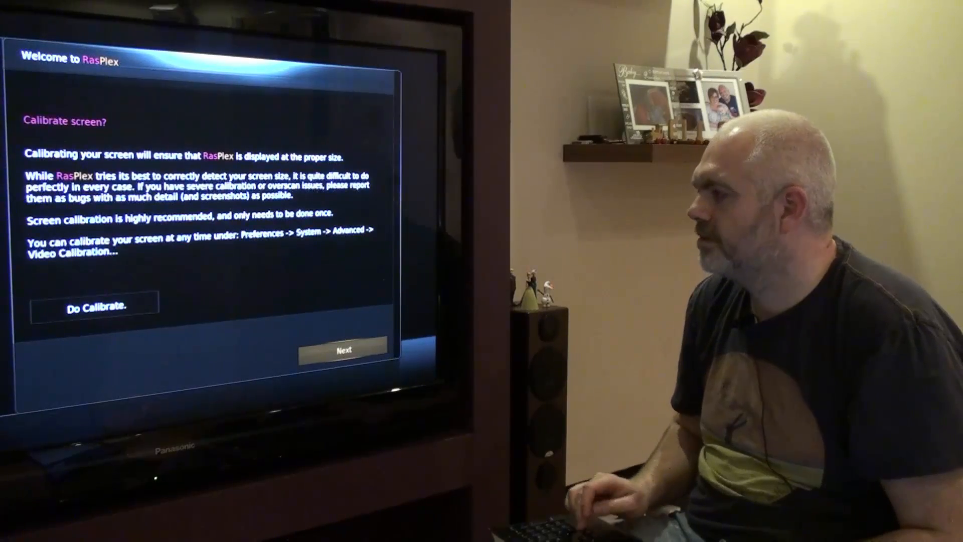
left_click(343, 349)
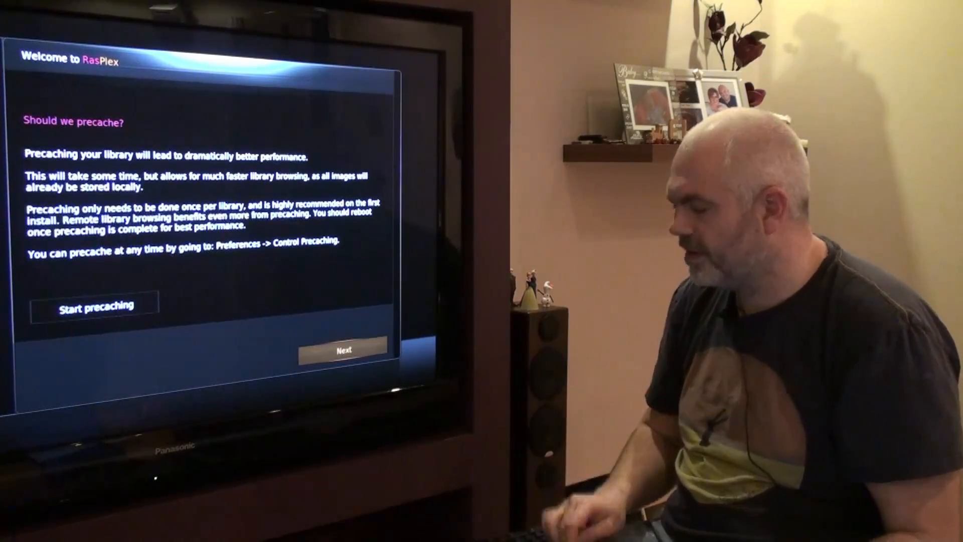
left_click(343, 349)
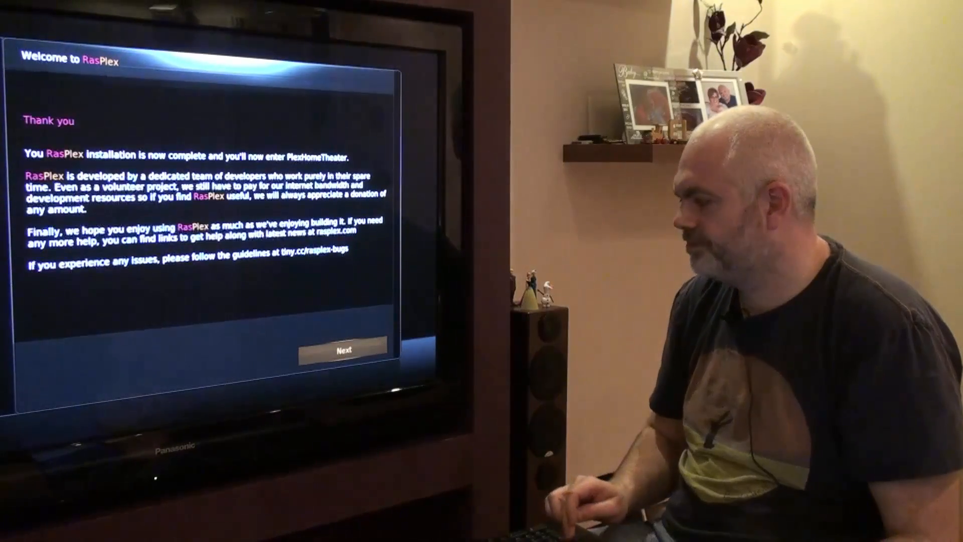